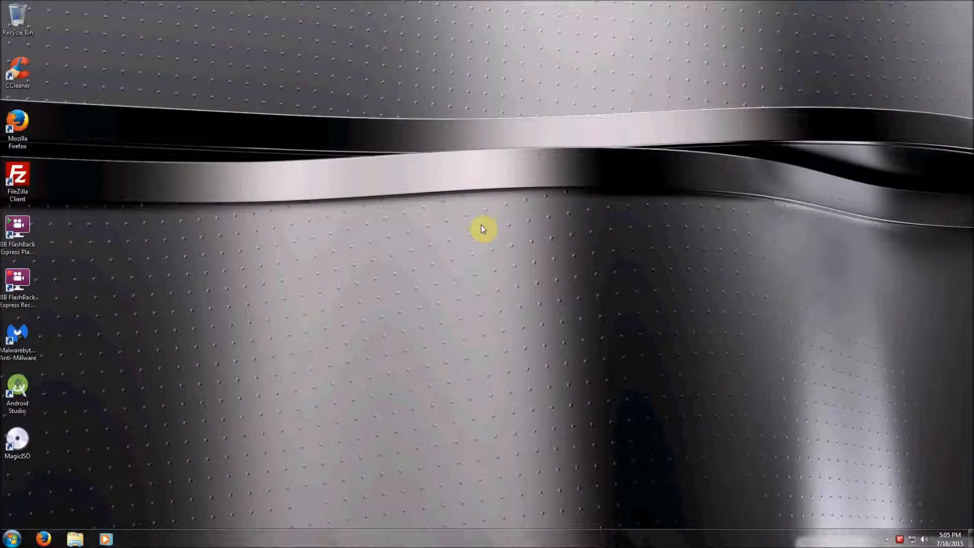
pyautogui.moveTo(461, 305)
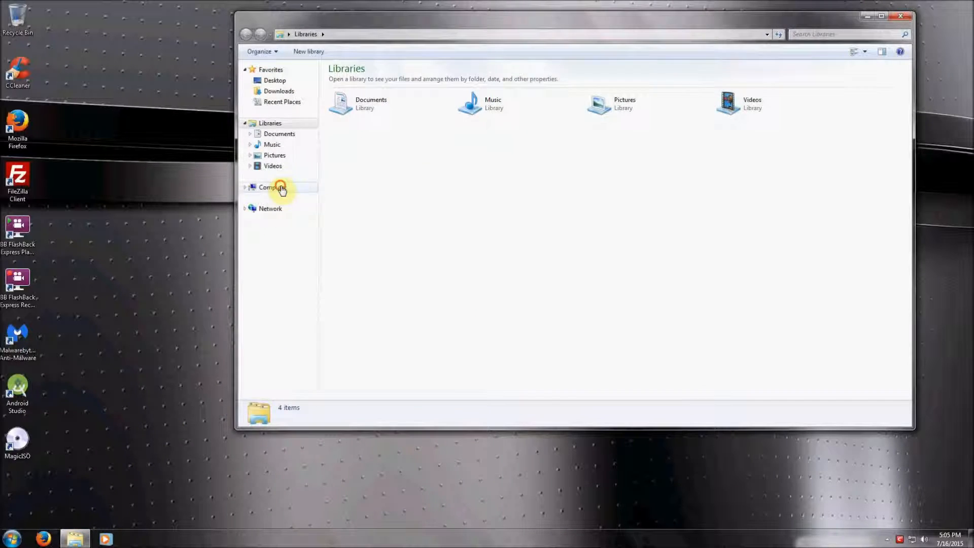
# Open the Backup (D:) drive's context menu in Computer view, then dismiss it.
pyautogui.rightClick(490, 91)
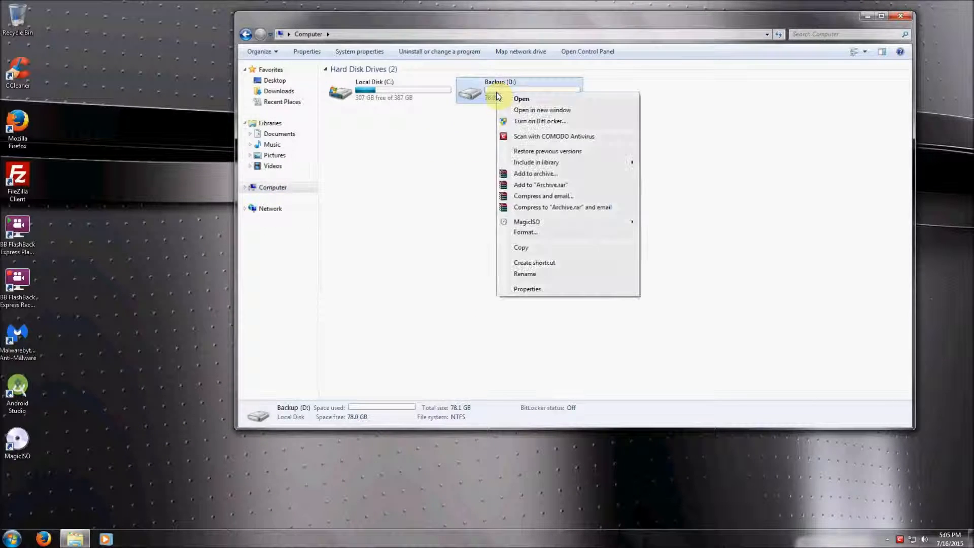
pyautogui.click(431, 118)
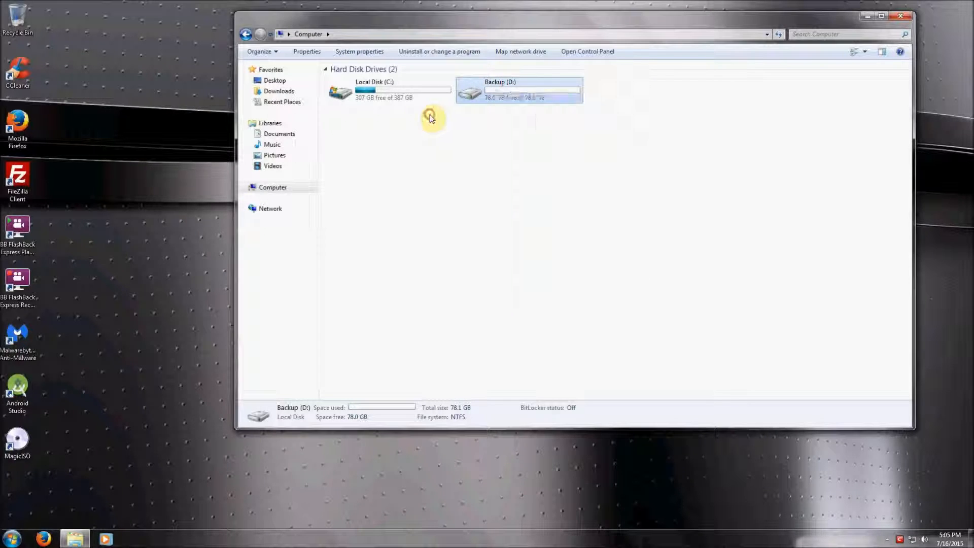
# Open Control Panel in Small icons view and go to BitLocker Drive Encryption.
pyautogui.click(287, 34)
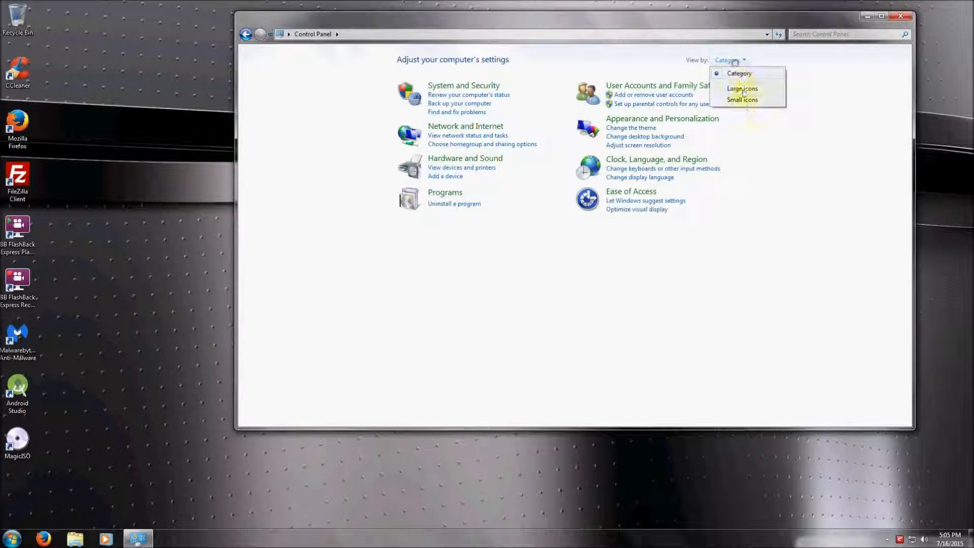
pyautogui.click(741, 100)
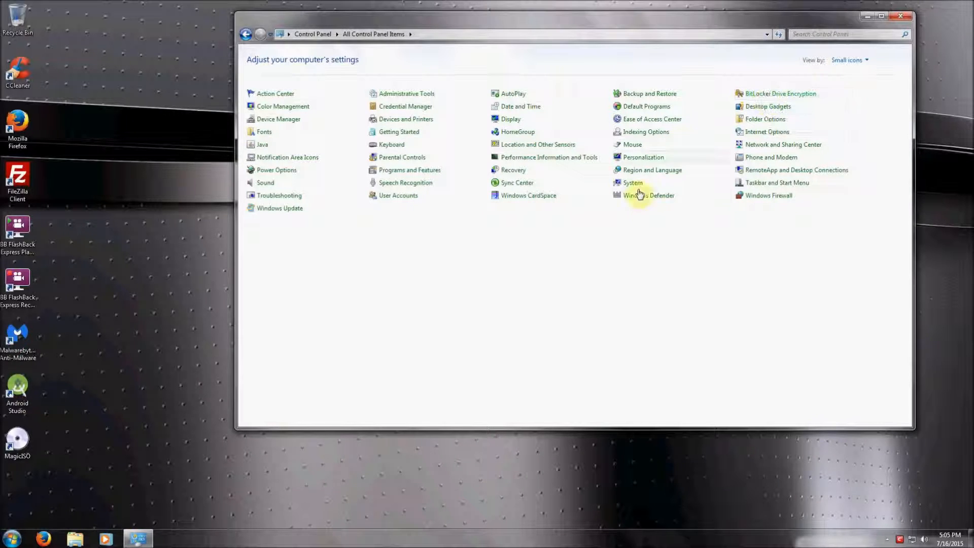
pyautogui.click(781, 93)
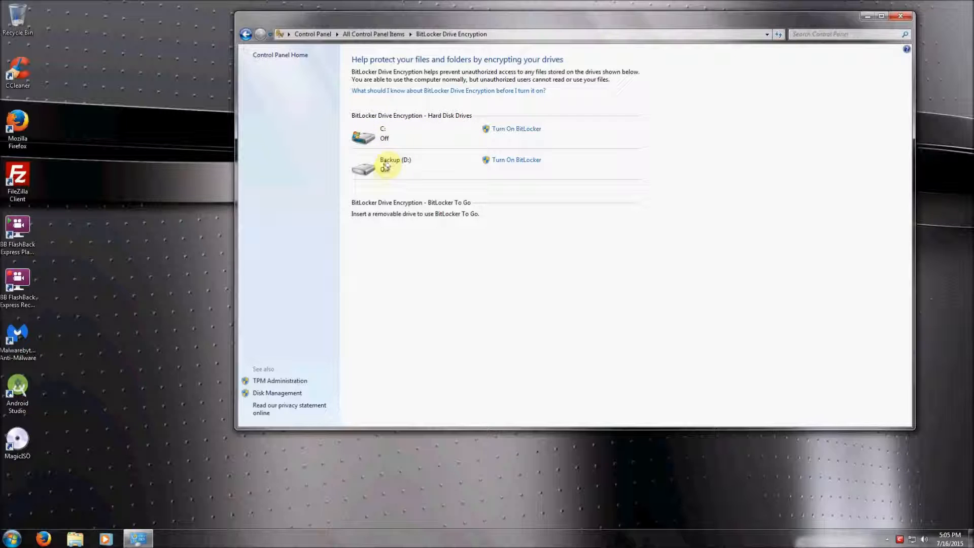
pyautogui.moveTo(385, 189)
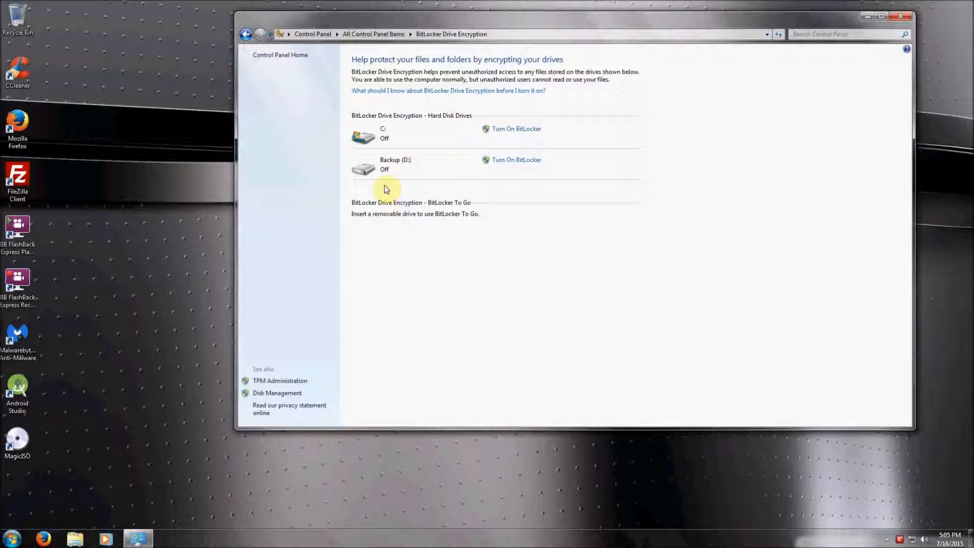
pyautogui.moveTo(390, 191)
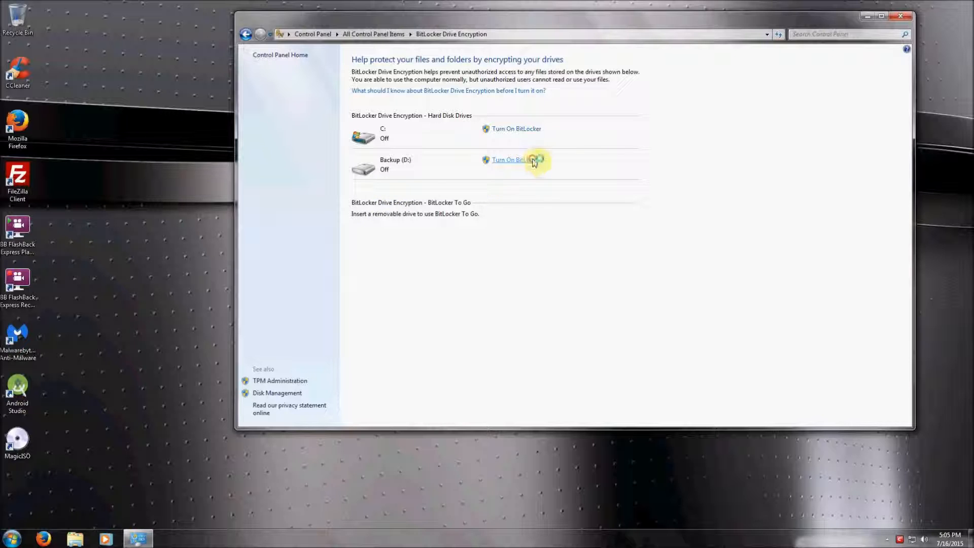
# Turn on BitLocker for Backup (D:), approve UAC, and enter an unlock password twice.
pyautogui.click(509, 160)
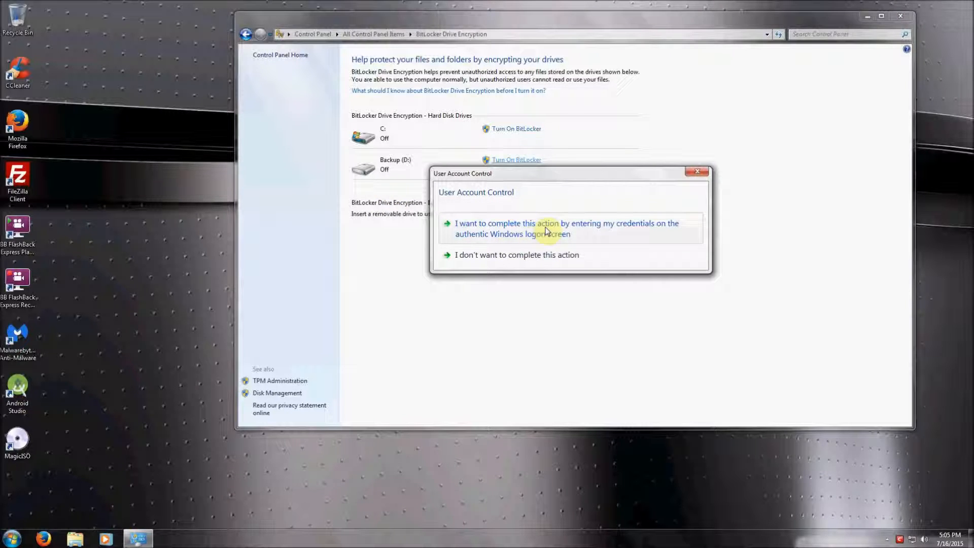
pyautogui.click(566, 228)
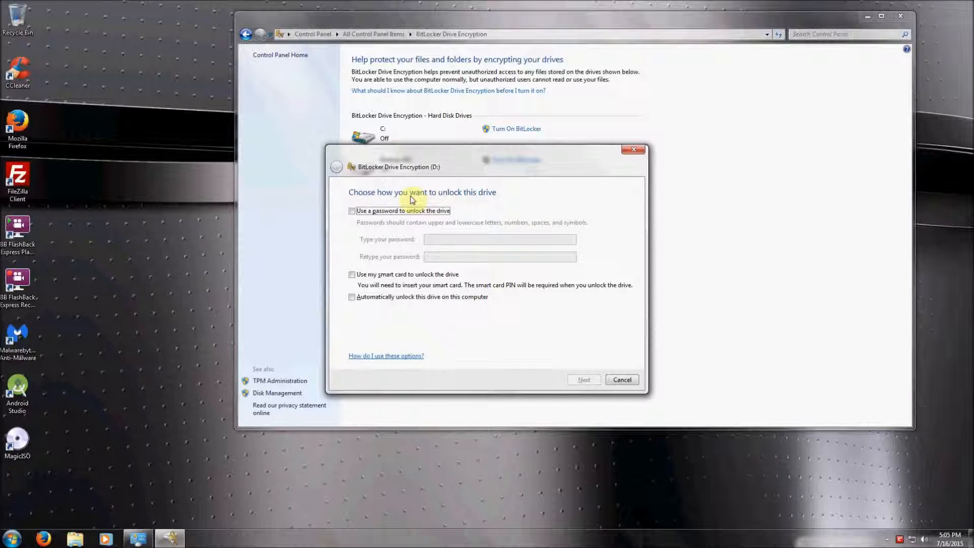
pyautogui.moveTo(400, 280)
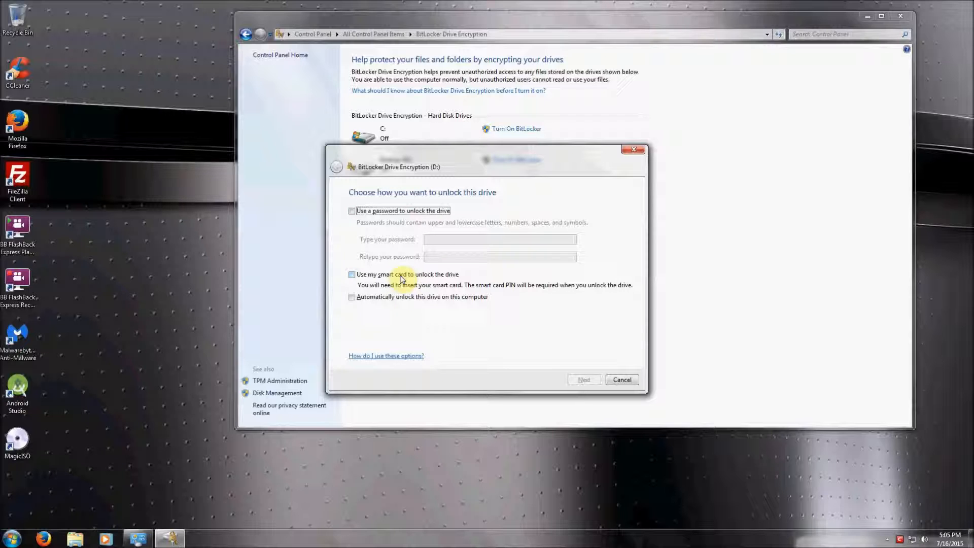
pyautogui.moveTo(386, 304)
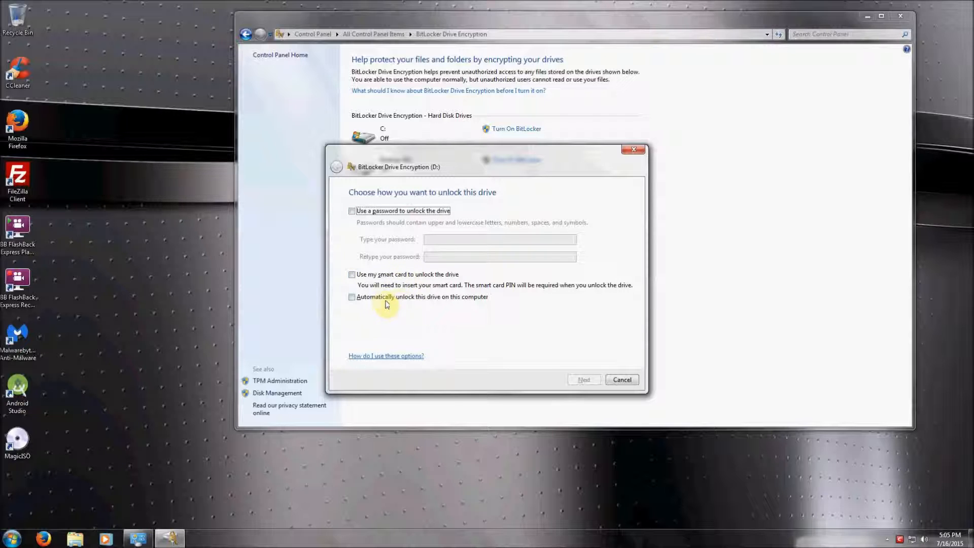
pyautogui.click(352, 210)
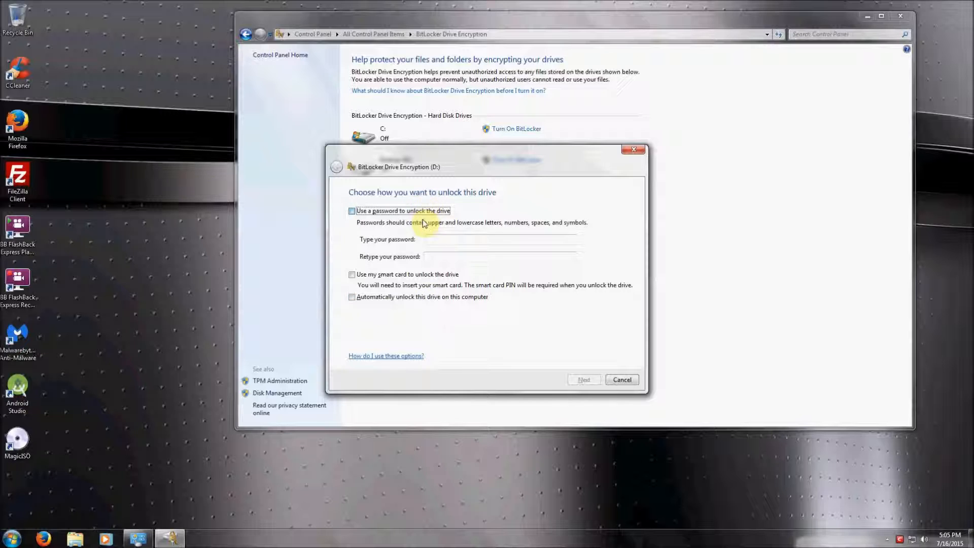
pyautogui.click(352, 210)
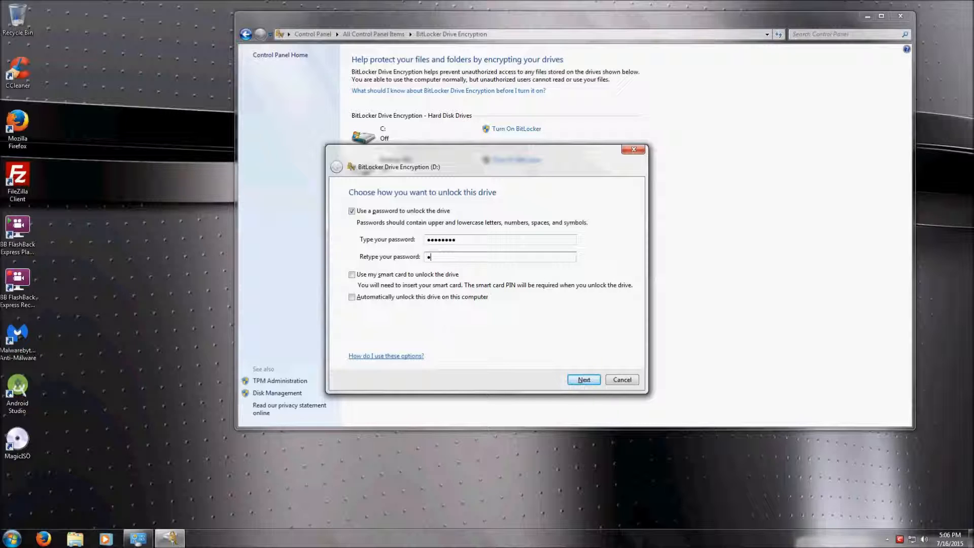
pyautogui.write('•••••')
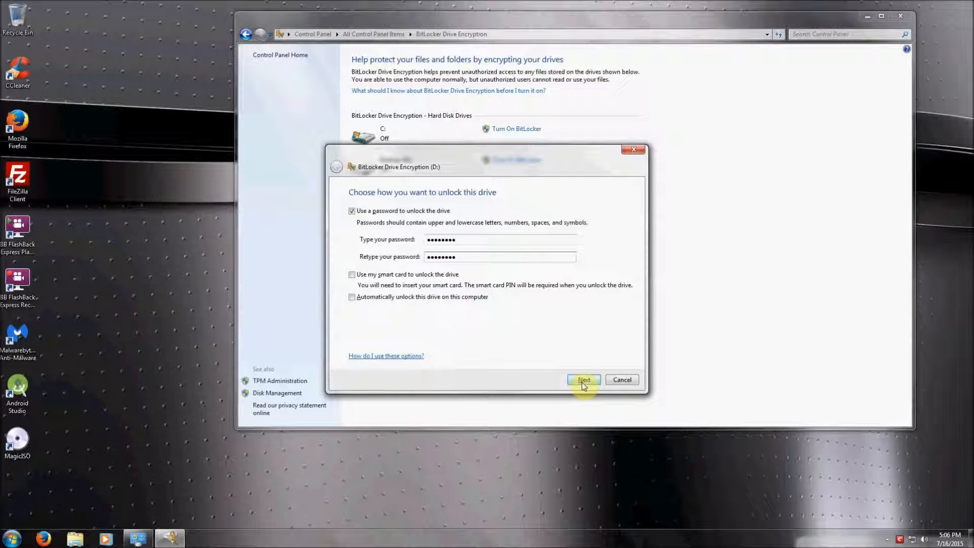
# Advance past the password and recovery key pages to 'Are you ready to encrypt this drive?'.
pyautogui.click(583, 380)
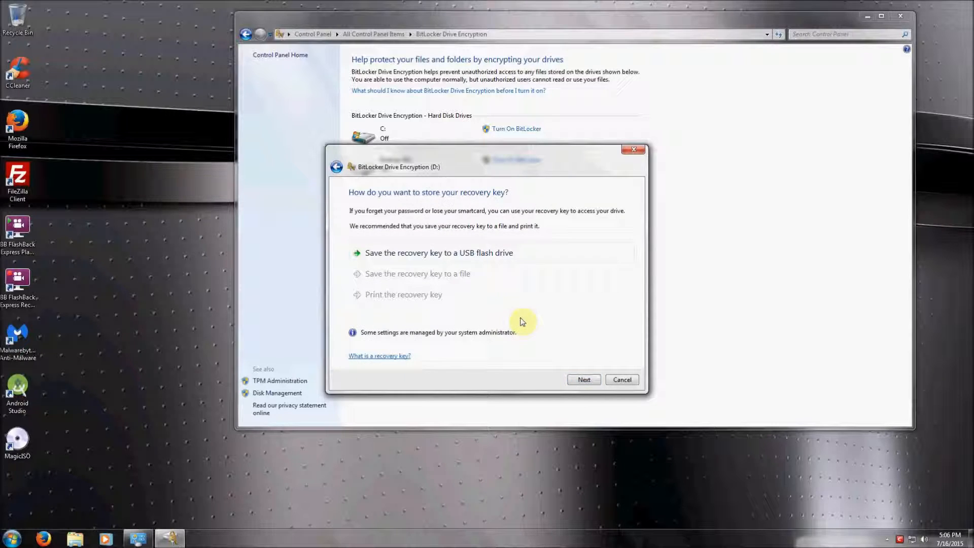
pyautogui.moveTo(376, 195)
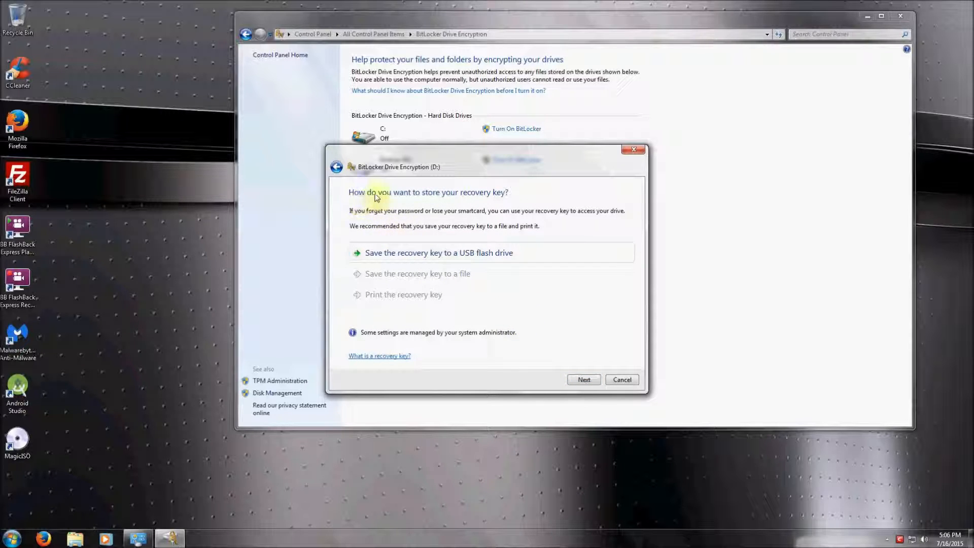
pyautogui.moveTo(485, 199)
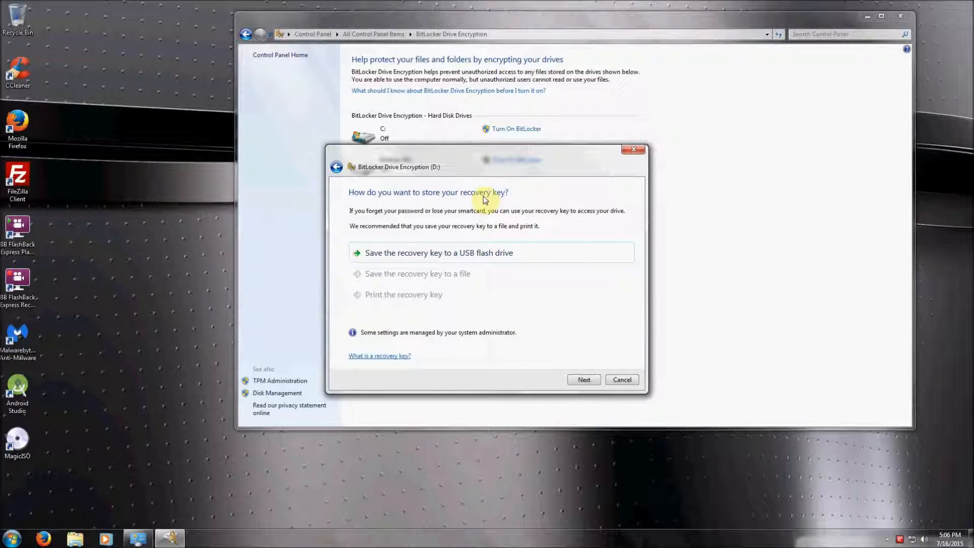
pyautogui.moveTo(475, 207)
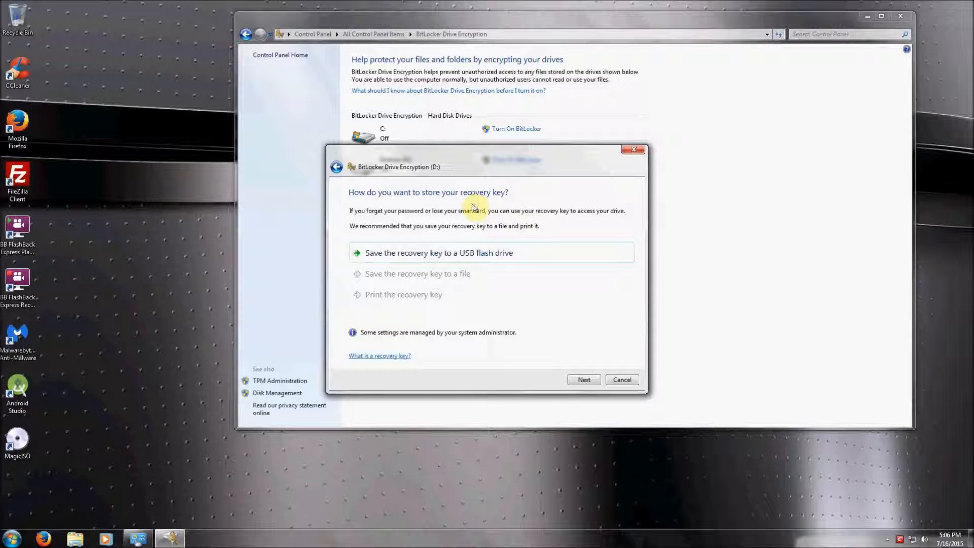
pyautogui.moveTo(464, 216)
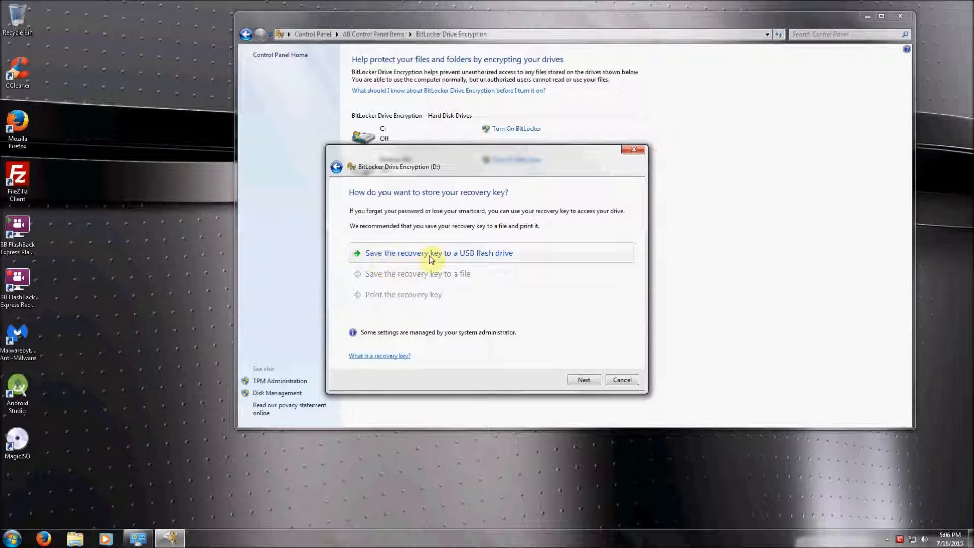
pyautogui.moveTo(494, 349)
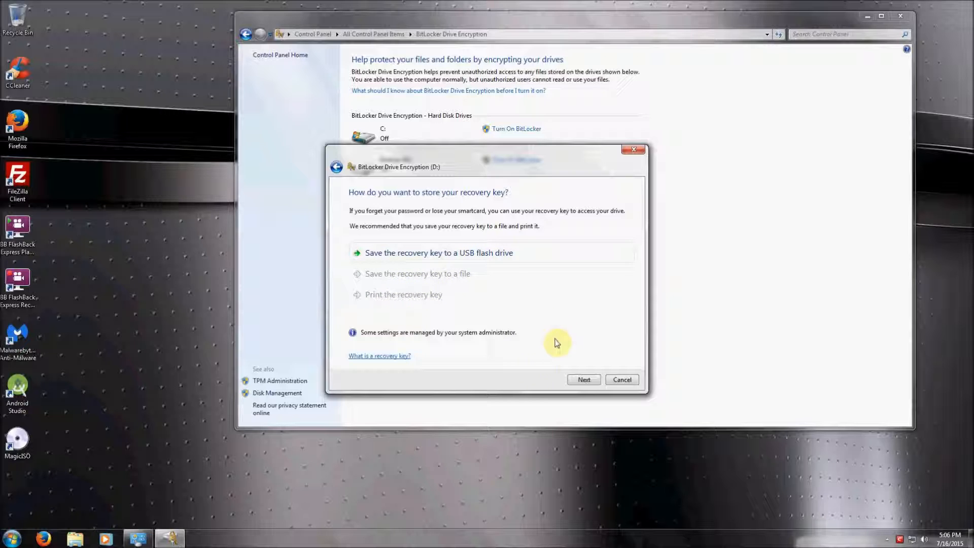
pyautogui.moveTo(506, 363)
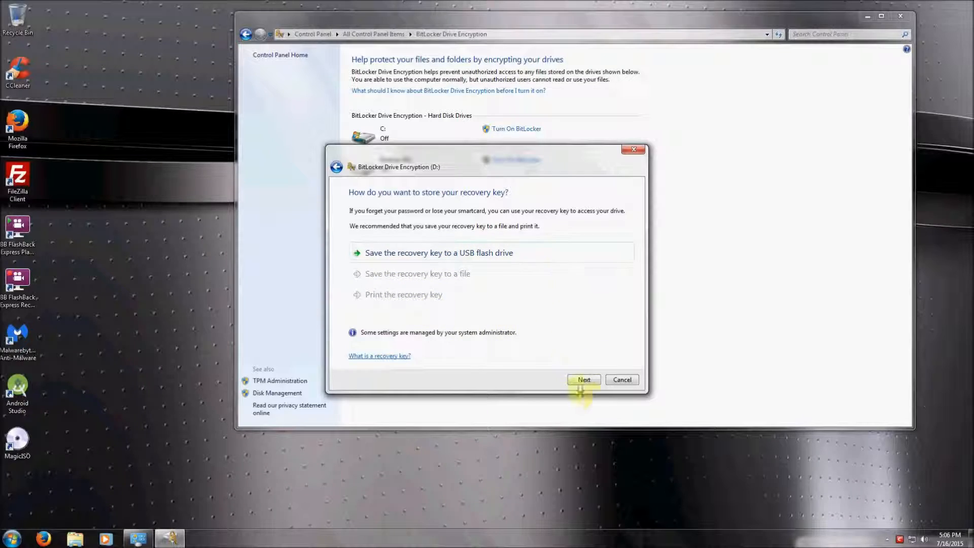
pyautogui.click(583, 380)
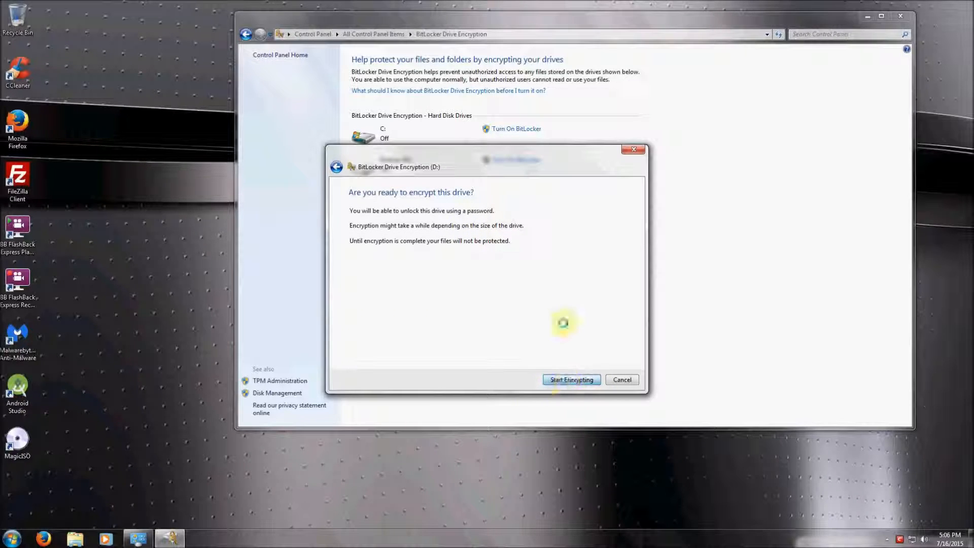
# Start encrypting Backup (D:) so it shows Encrypting at 0.0%.
pyautogui.click(570, 380)
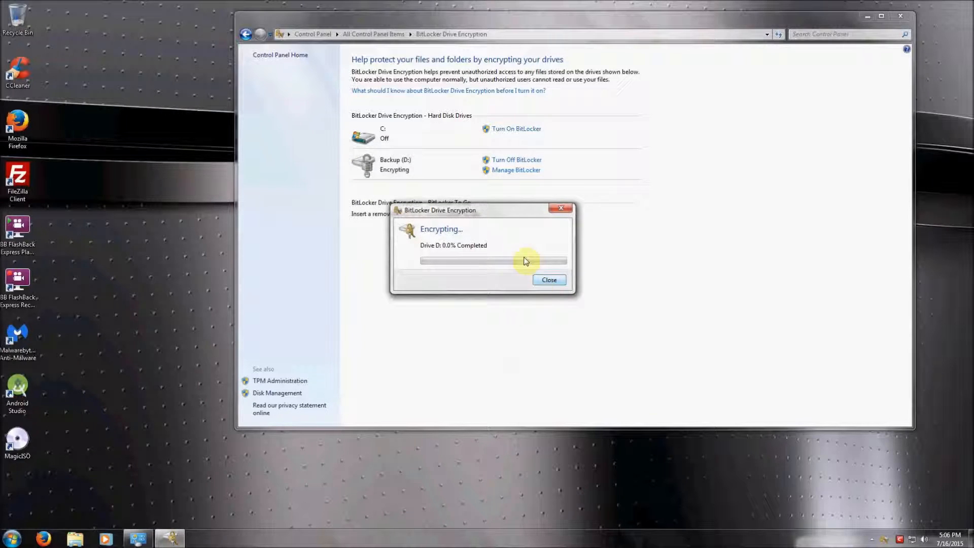
pyautogui.moveTo(491, 213)
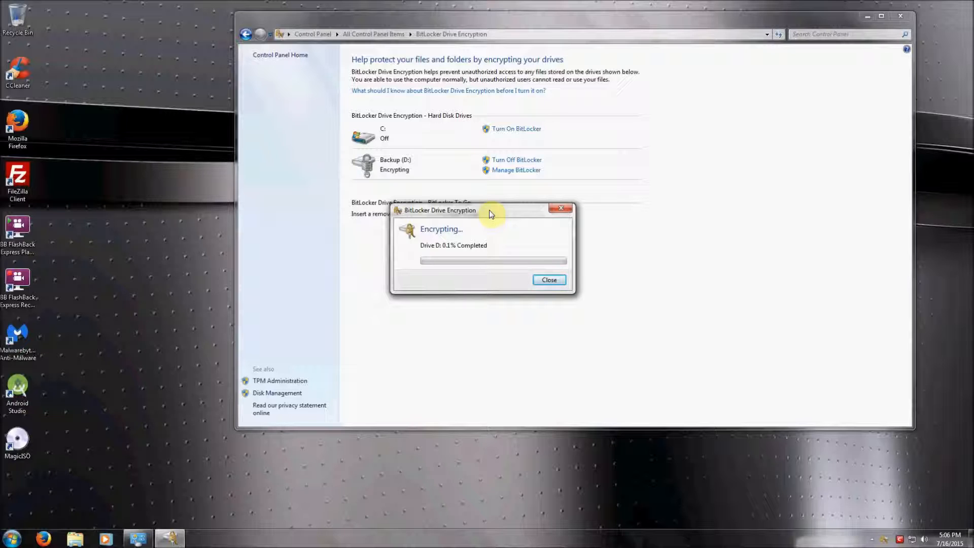
pyautogui.moveTo(357, 174)
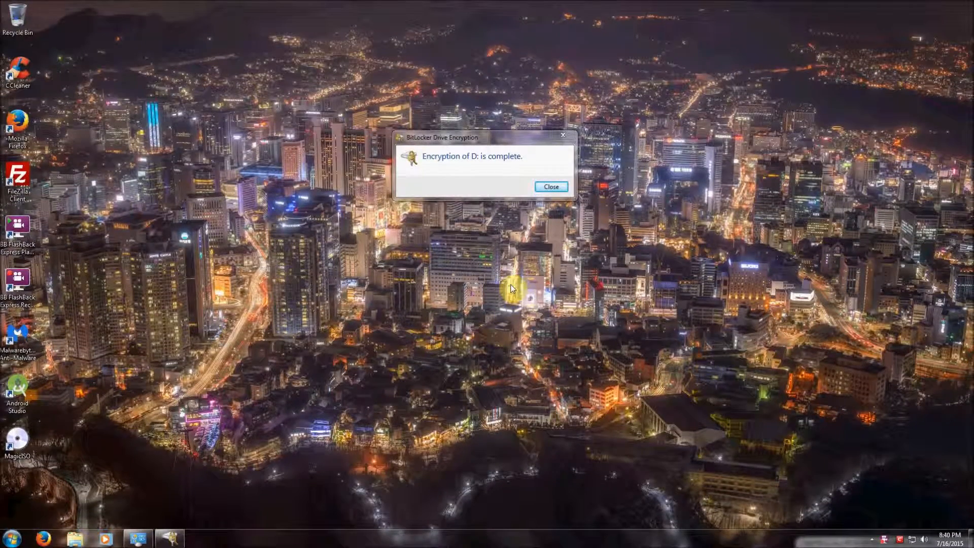
pyautogui.moveTo(460, 235)
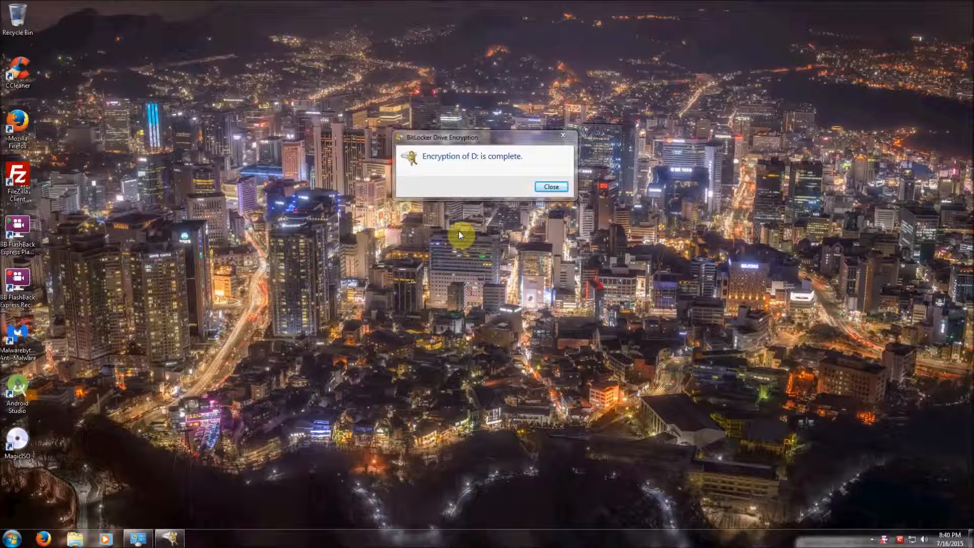
pyautogui.moveTo(564, 203)
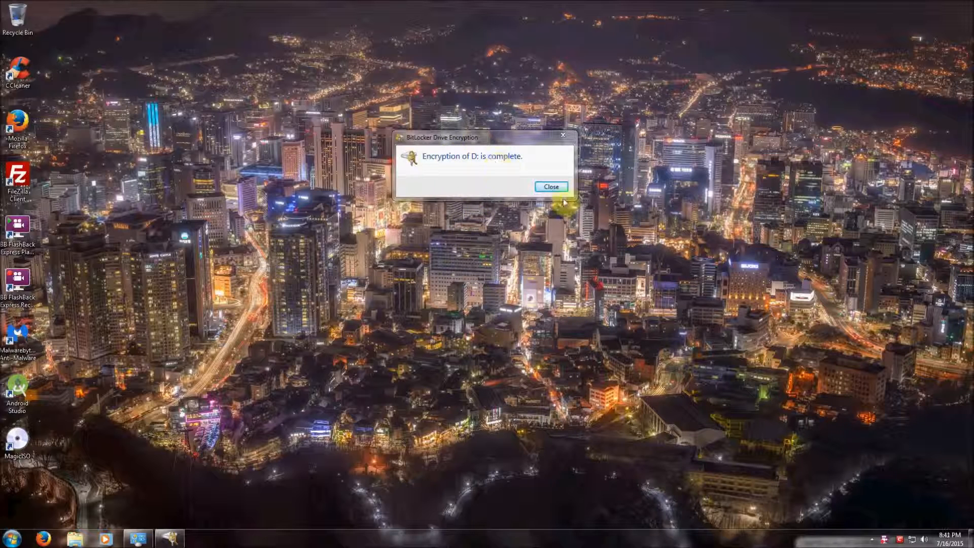
# Dismiss the encryption-complete notice, confirm D: is On and C: Off, then open Start.
pyautogui.click(550, 186)
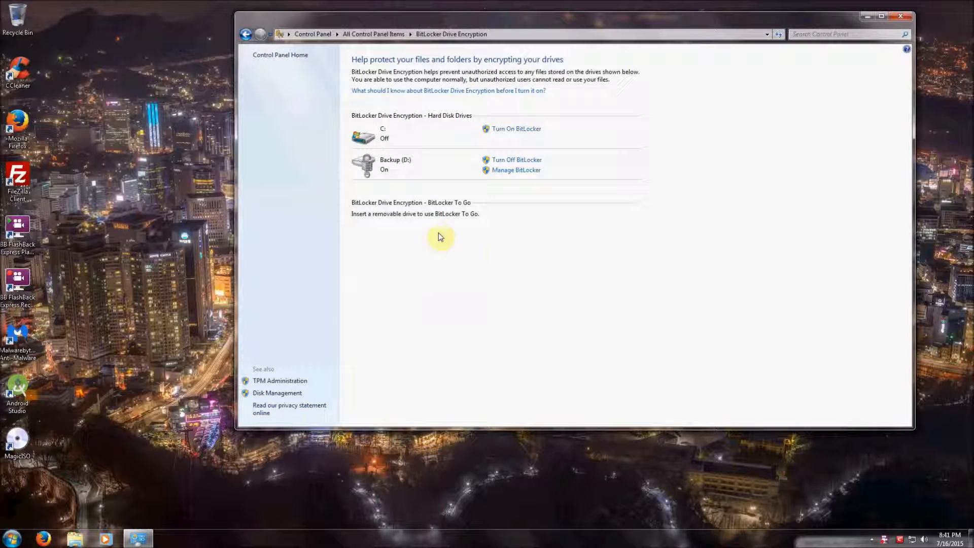
pyautogui.moveTo(369, 168)
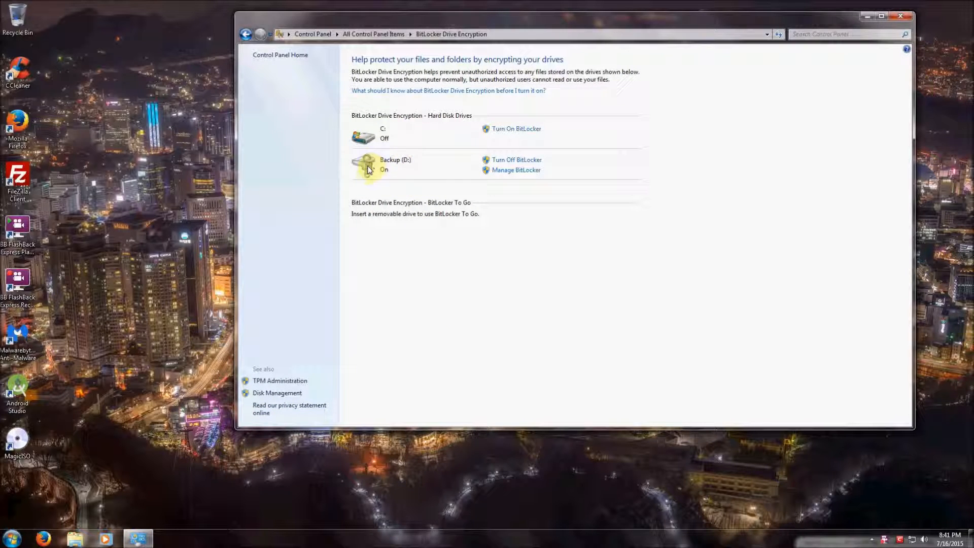
pyautogui.moveTo(451, 165)
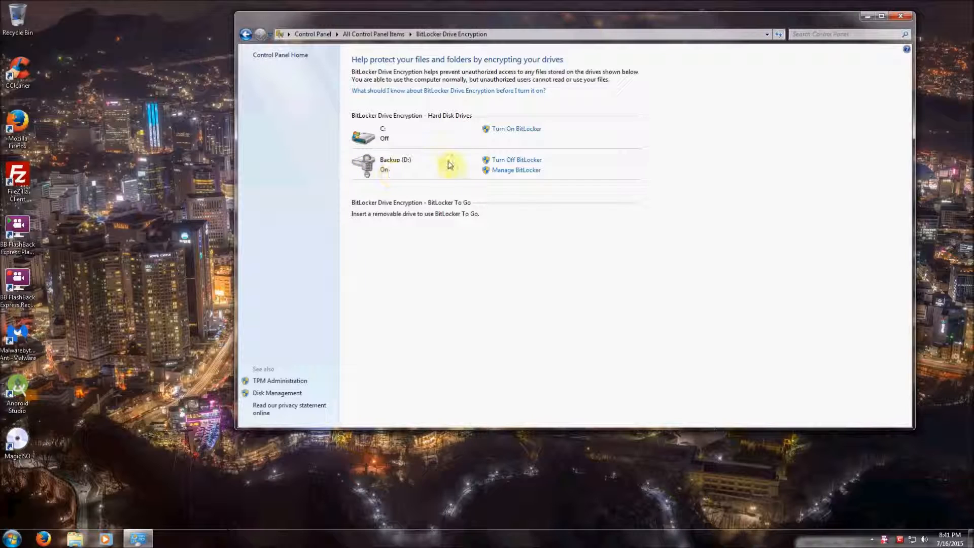
pyautogui.moveTo(458, 150)
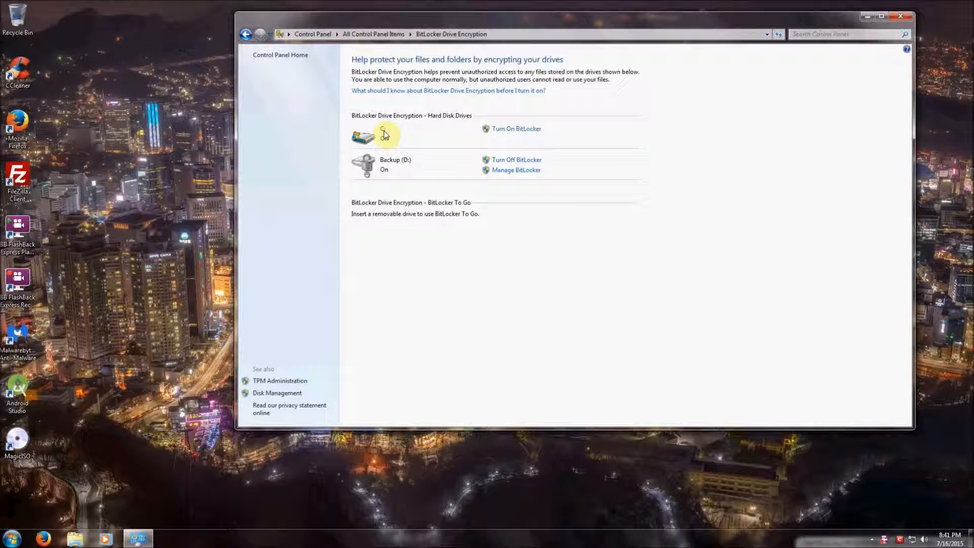
pyautogui.moveTo(413, 141)
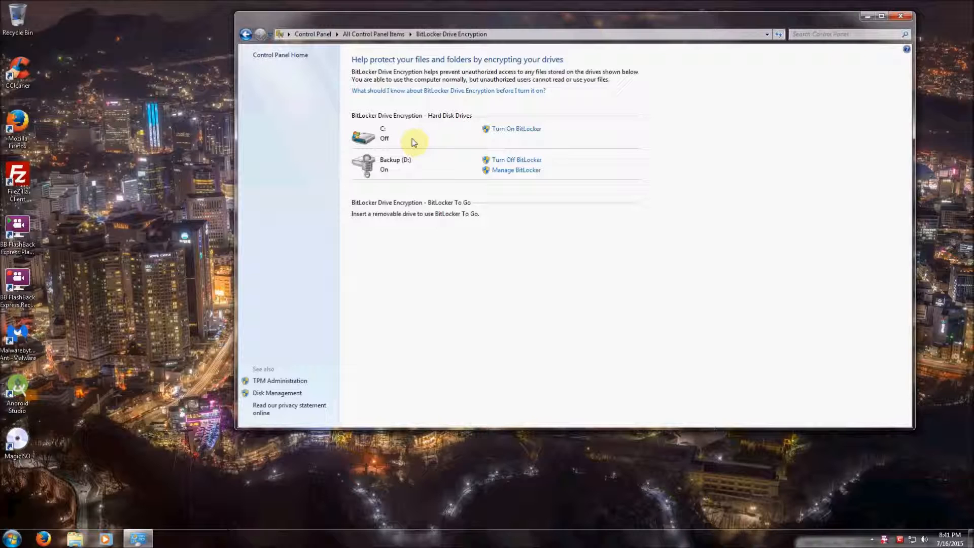
pyautogui.moveTo(434, 172)
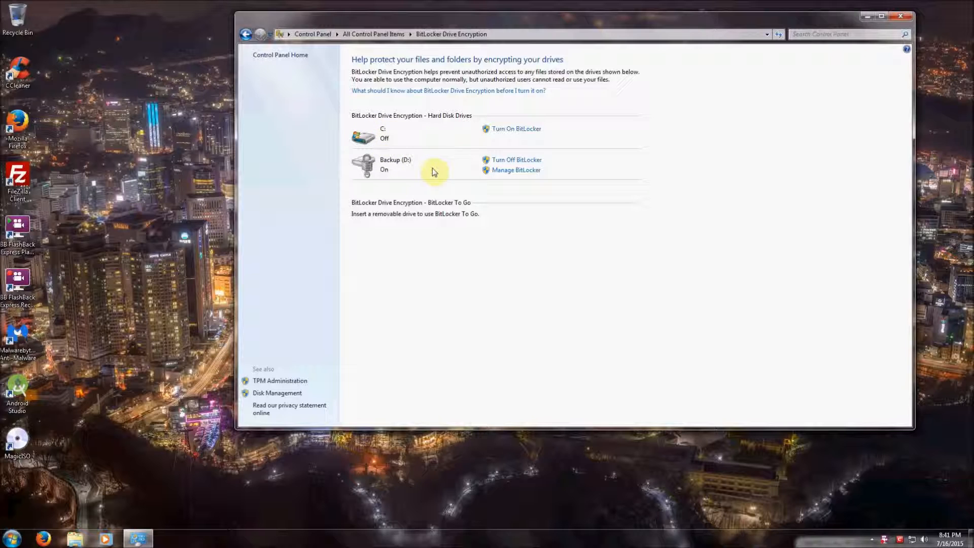
pyautogui.click(11, 537)
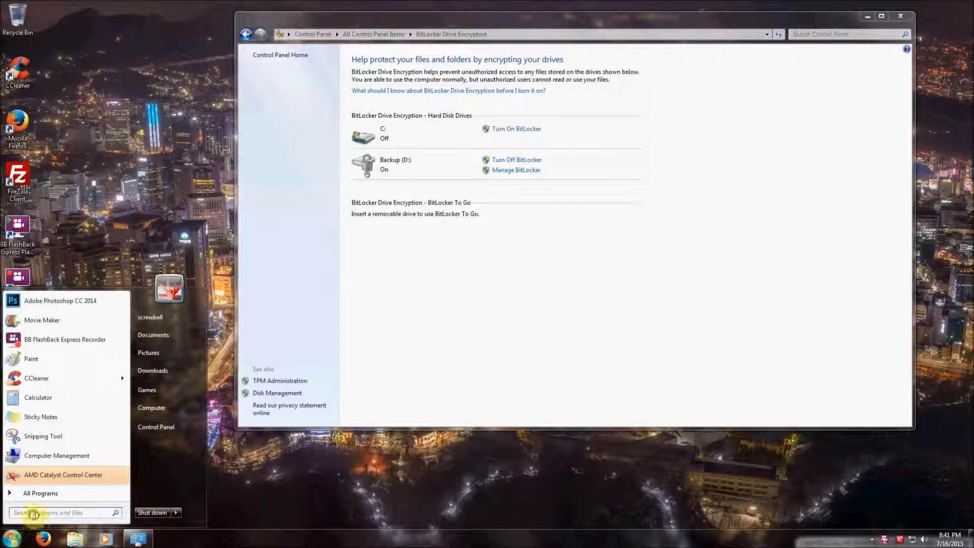
# Search Start for mmc and run it as administrator through the UAC credential prompt.
pyautogui.write('mmc')
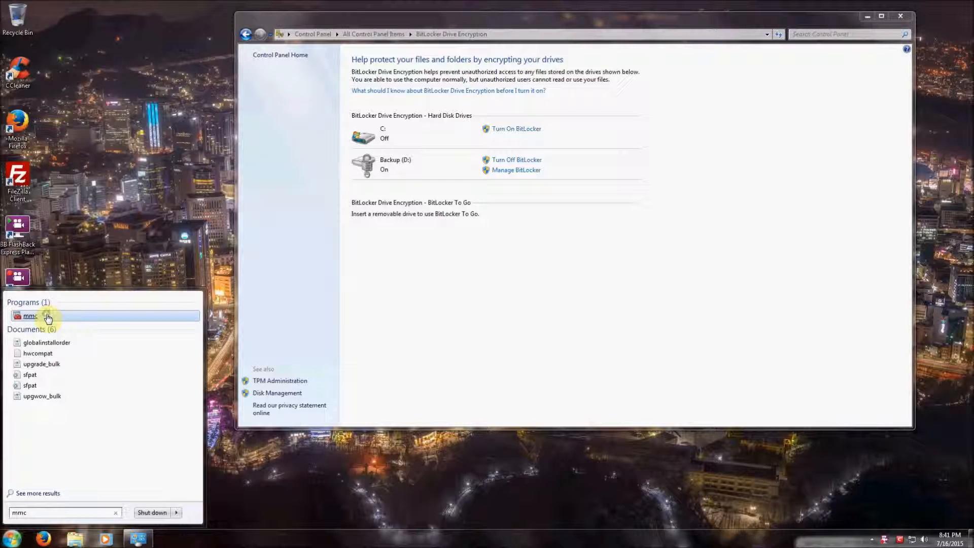
pyautogui.rightClick(30, 316)
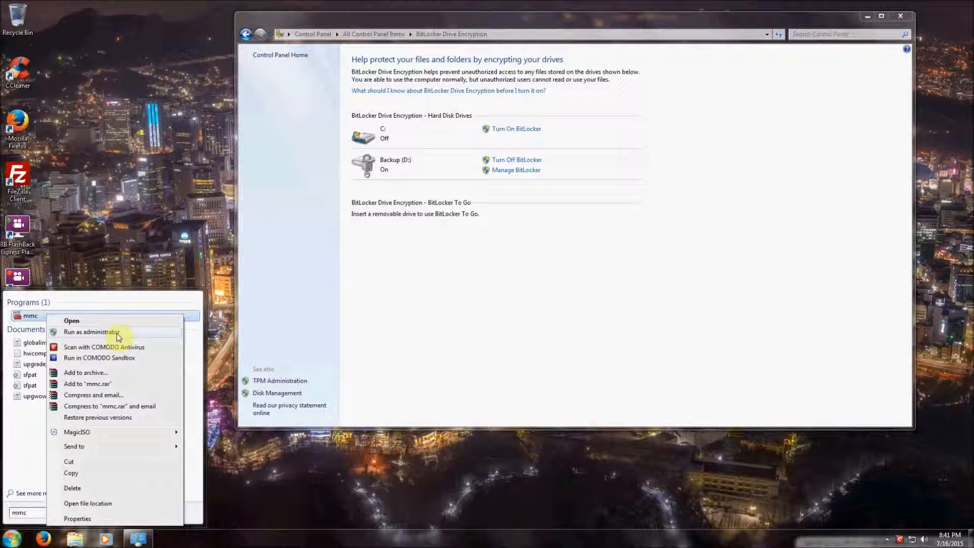
pyautogui.click(91, 332)
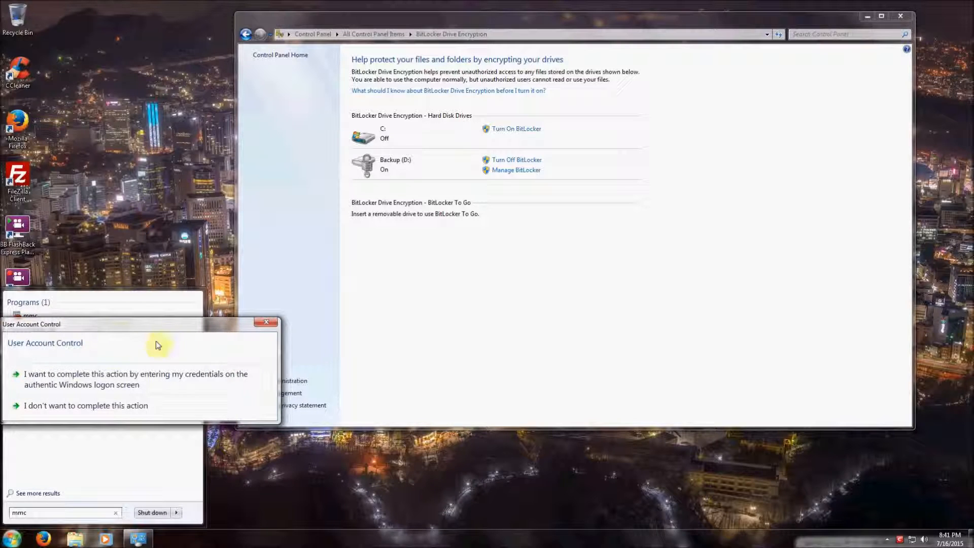
pyautogui.click(136, 379)
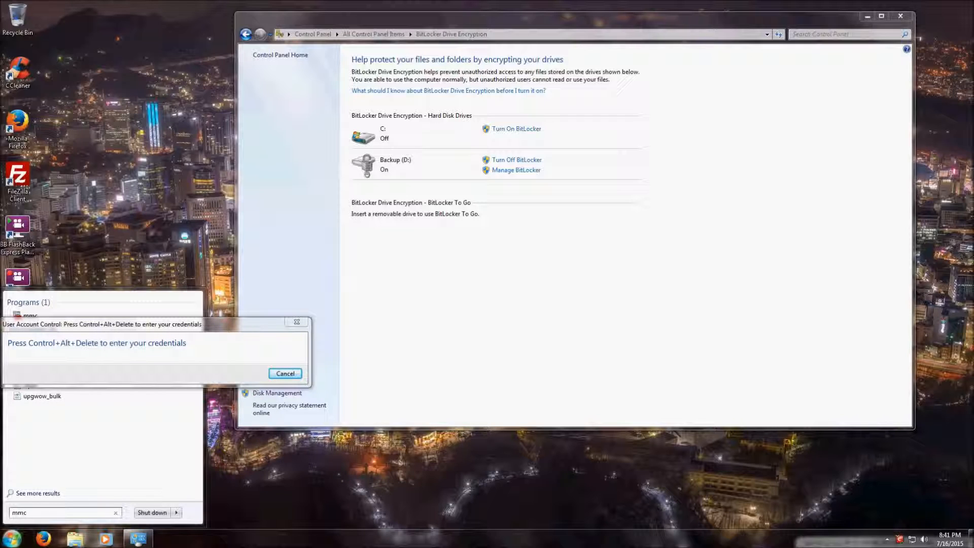
pyautogui.click(285, 373)
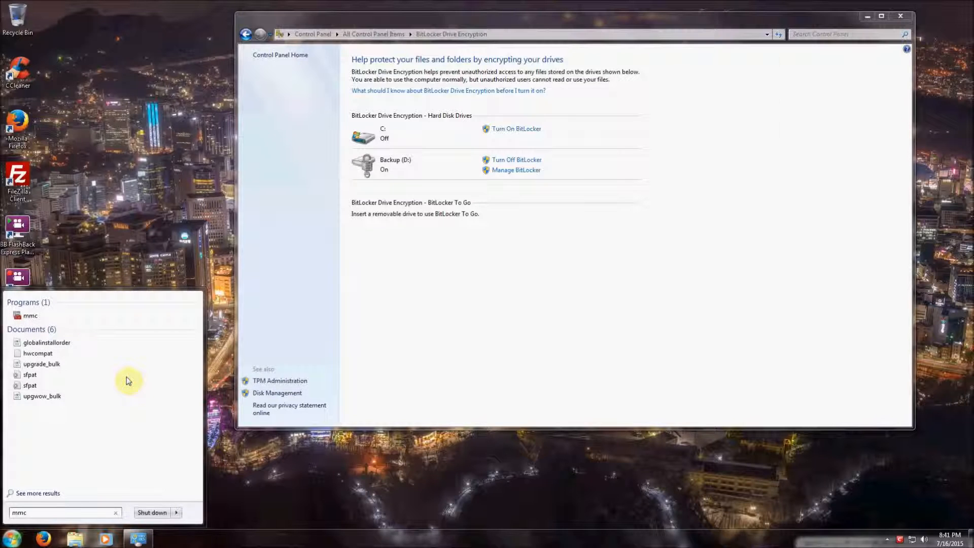
pyautogui.click(30, 316)
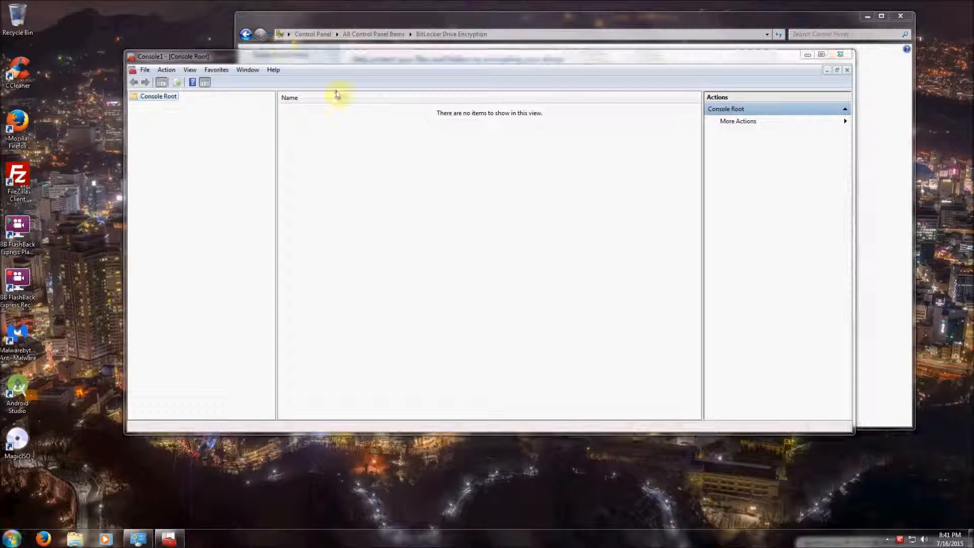
pyautogui.moveTo(329, 180)
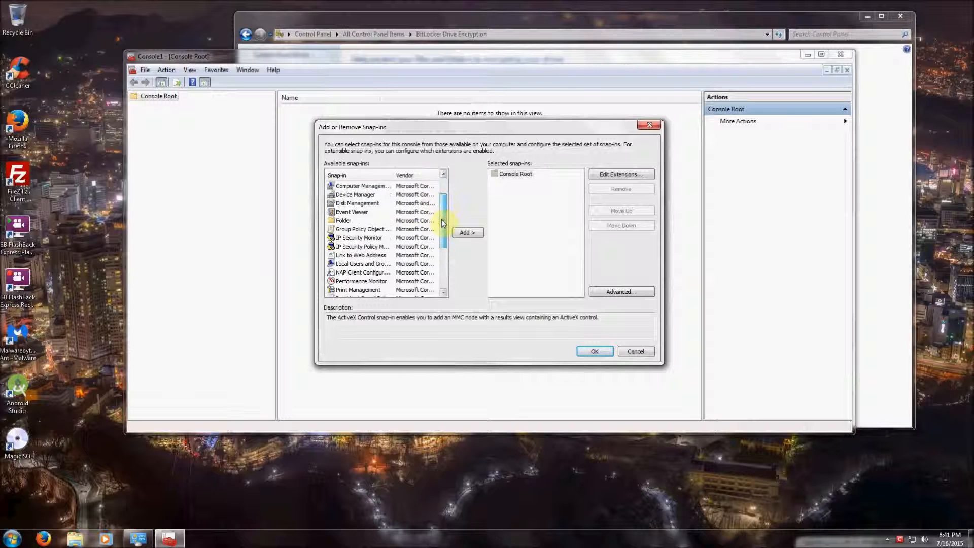
# Add the Group Policy Object Editor snap-in so Local Computer Policy appears.
pyautogui.click(467, 232)
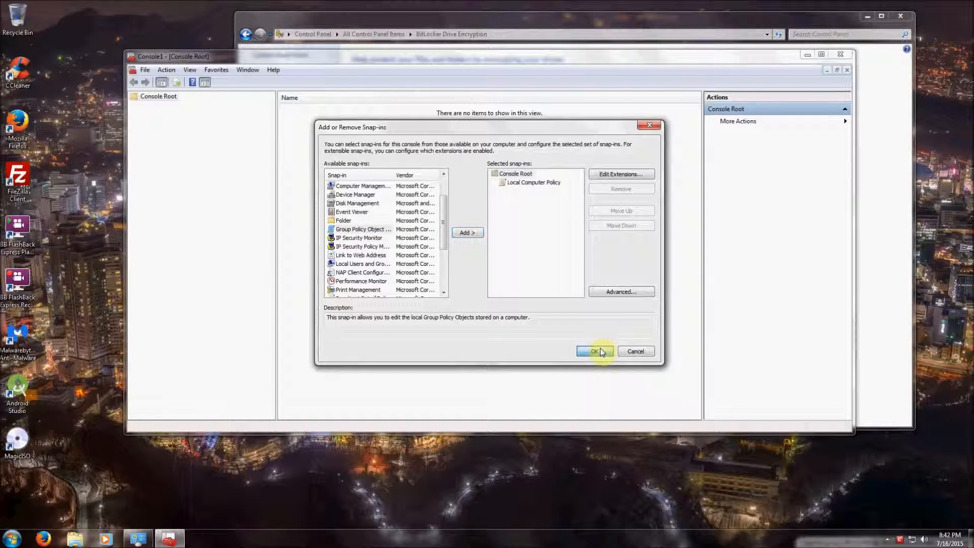
pyautogui.click(594, 351)
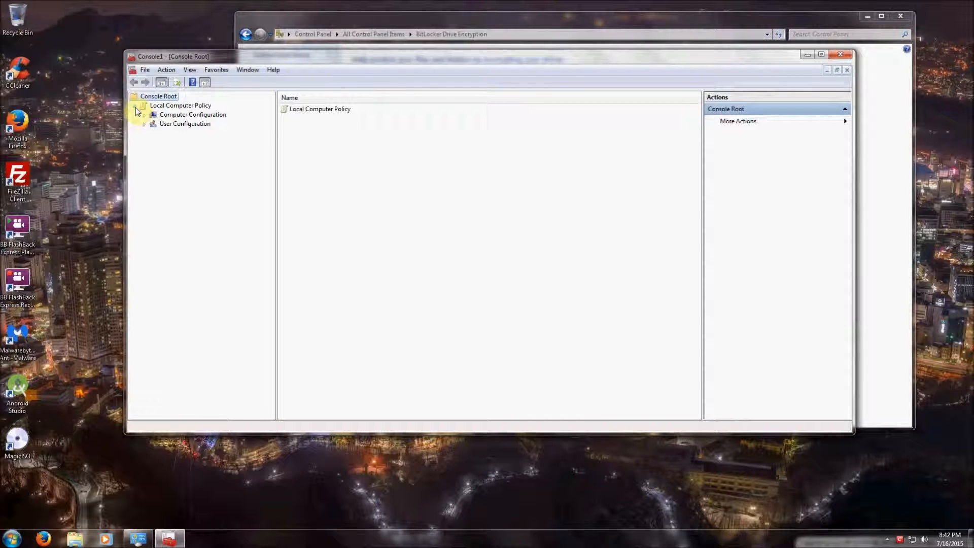
# Browse to BitLocker Operating System Drives and open 'Require additional authentication at startup'.
pyautogui.click(144, 114)
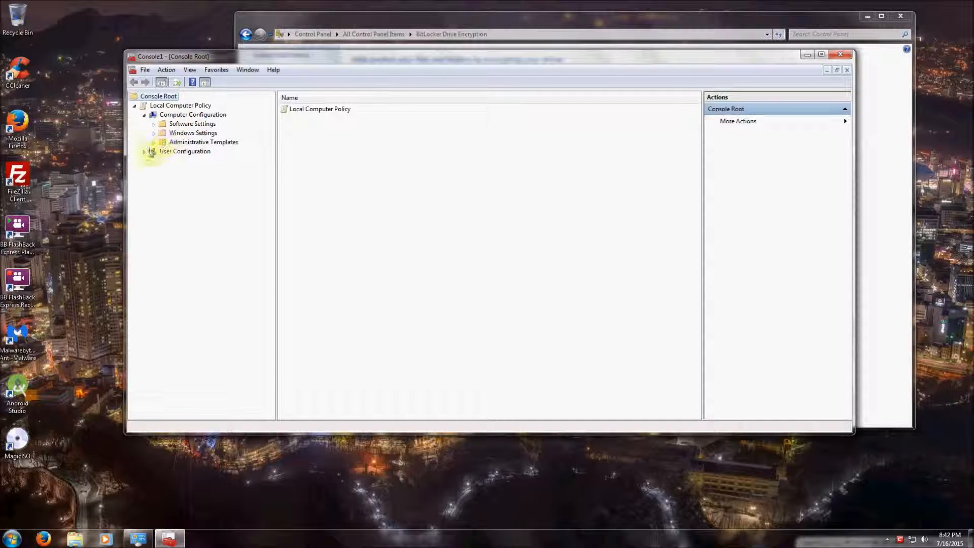
pyautogui.click(153, 141)
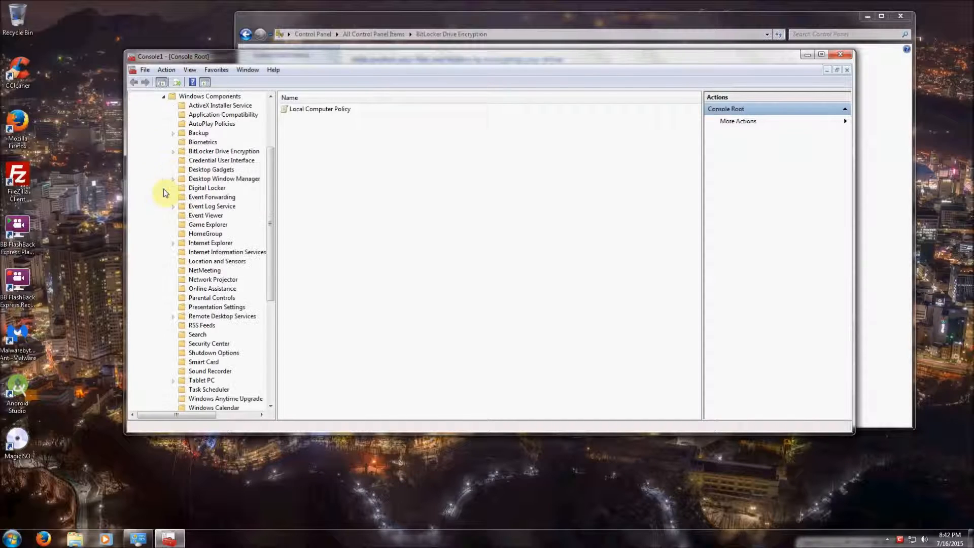
pyautogui.click(173, 151)
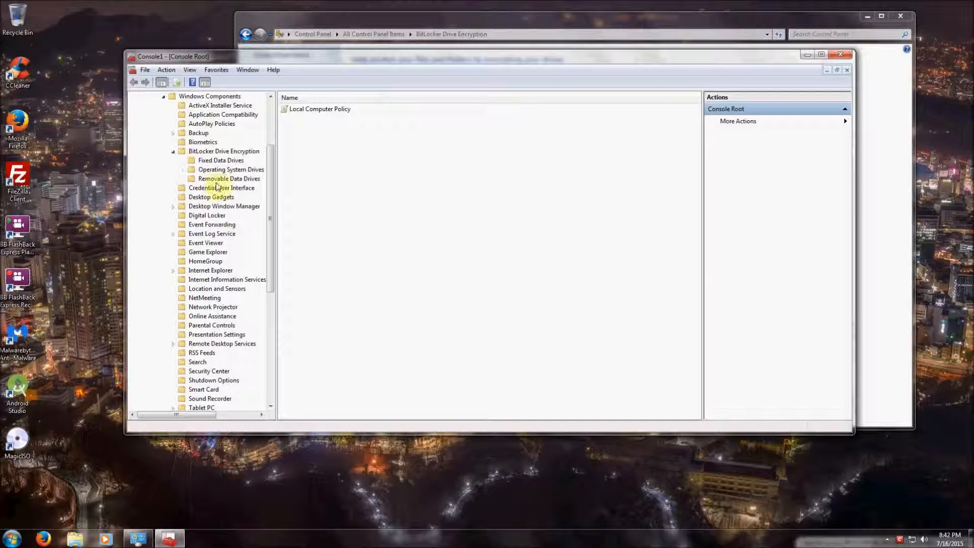
pyautogui.click(230, 169)
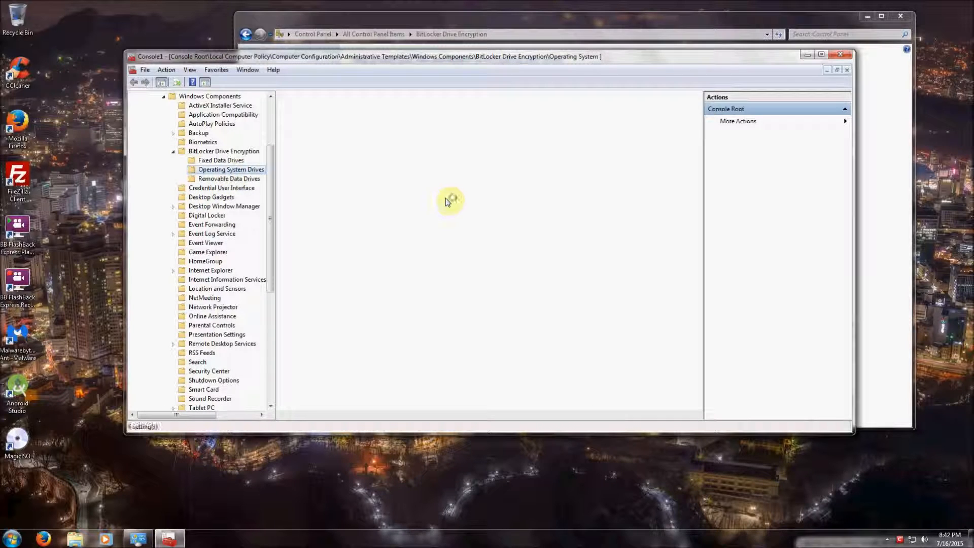
pyautogui.click(230, 169)
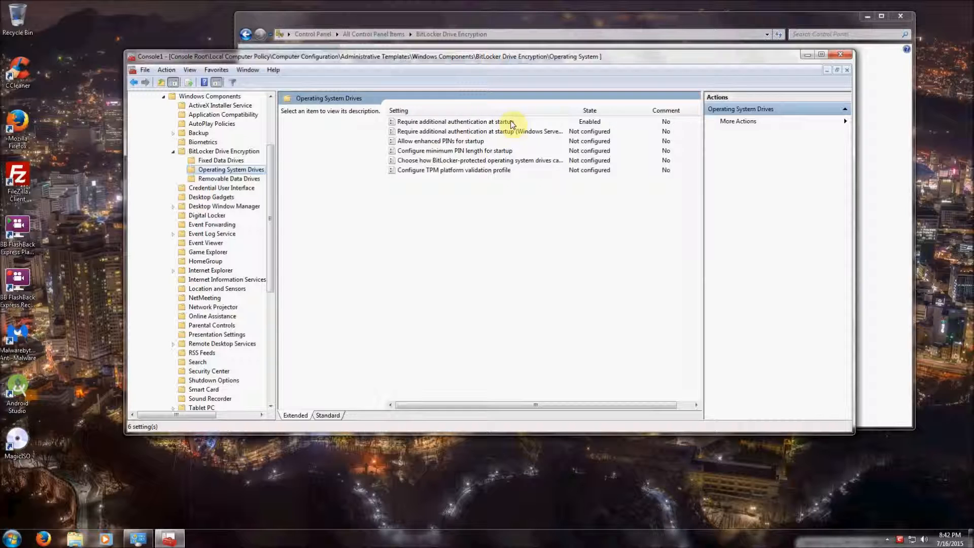
pyautogui.click(456, 121)
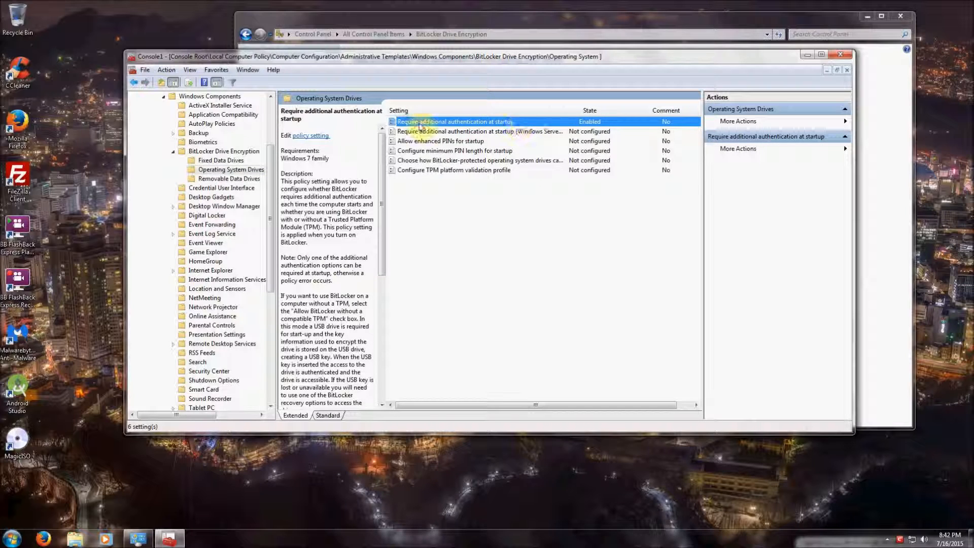
pyautogui.moveTo(473, 130)
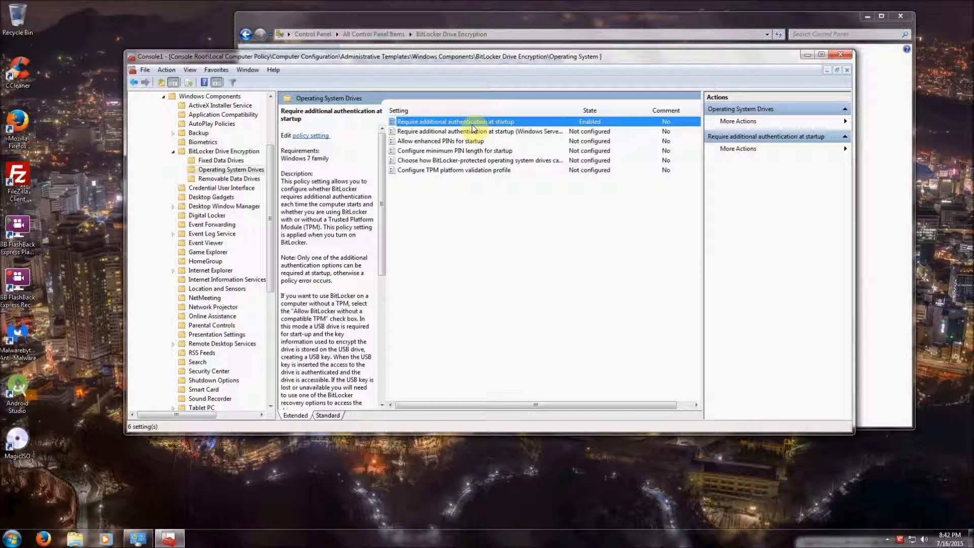
pyautogui.doubleClick(455, 121)
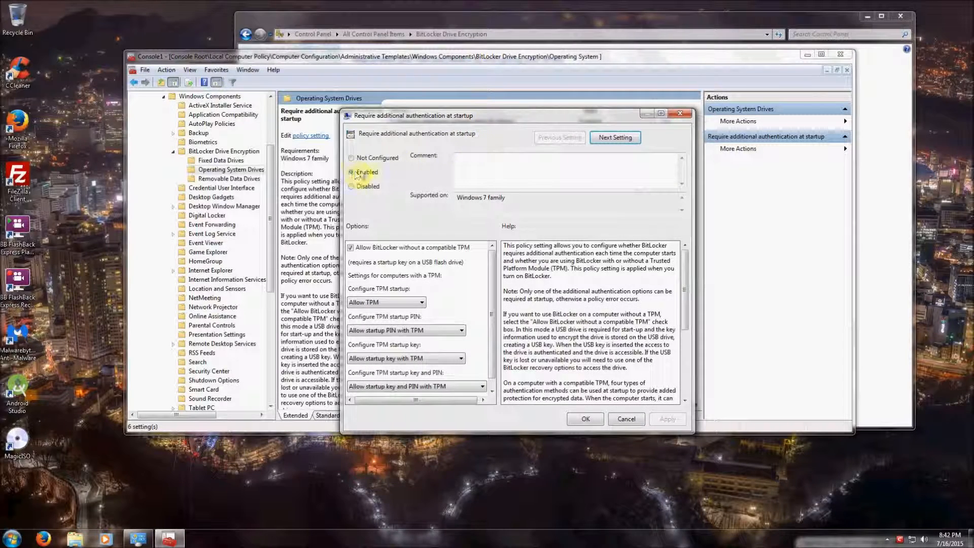
pyautogui.moveTo(513, 149)
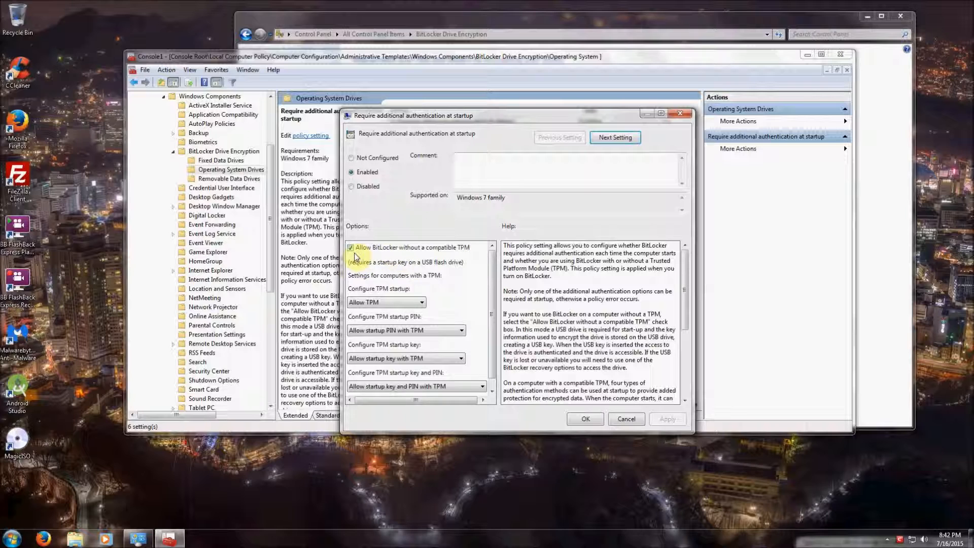
# Enable the policy allowing BitLocker without a compatible TPM, then close MMC.
pyautogui.click(584, 418)
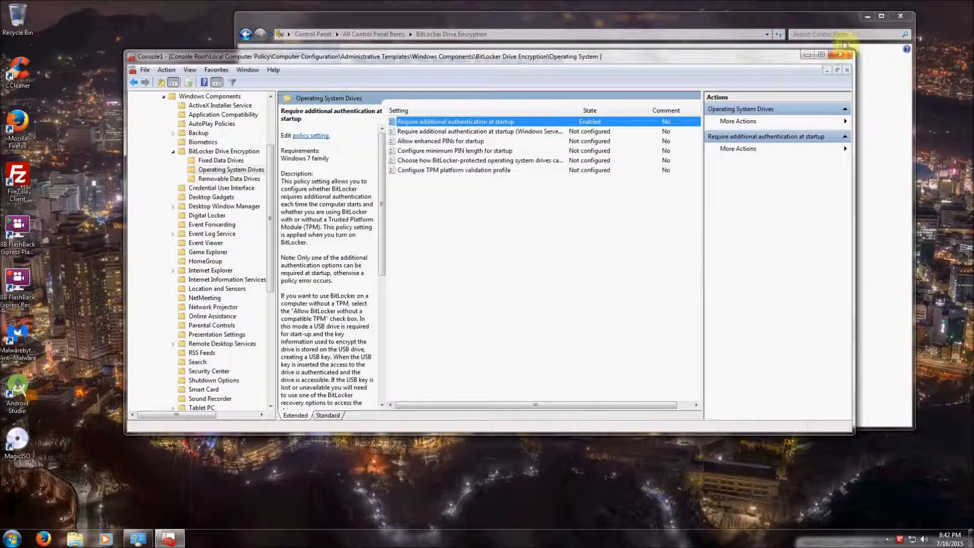
pyautogui.click(841, 54)
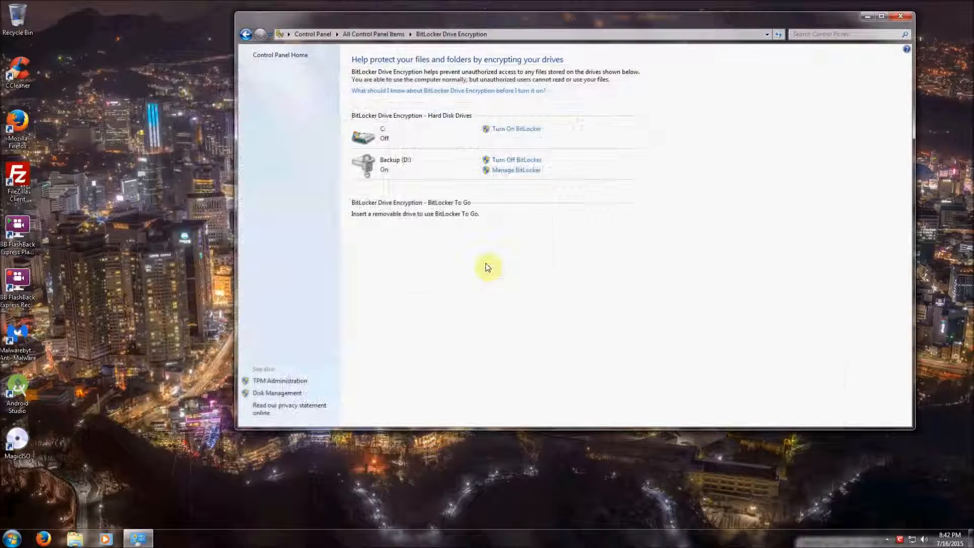
pyautogui.moveTo(559, 143)
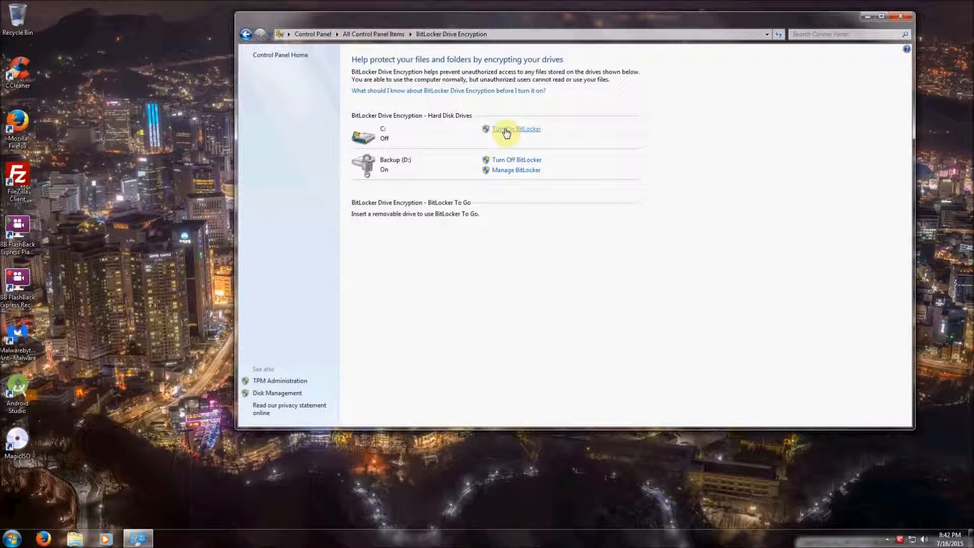
pyautogui.moveTo(392, 138)
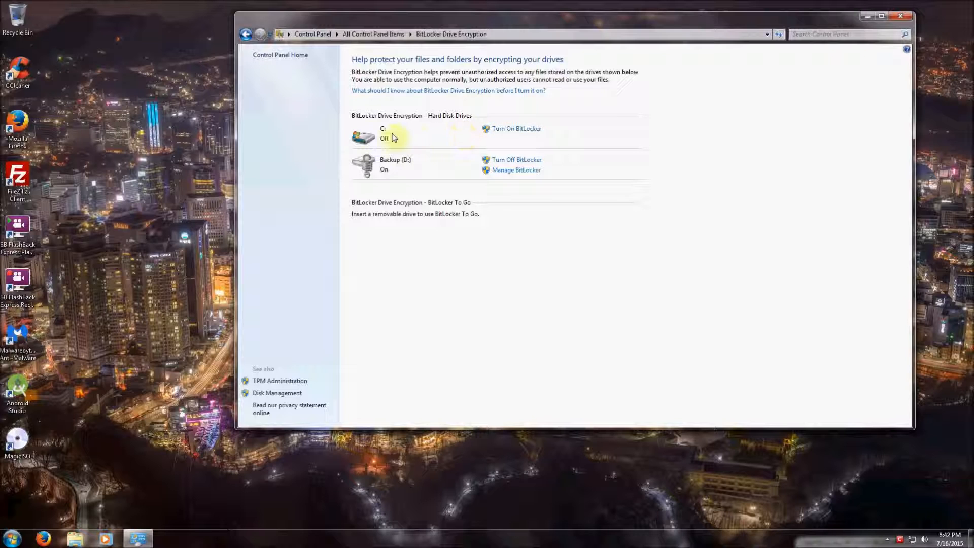
pyautogui.moveTo(448, 229)
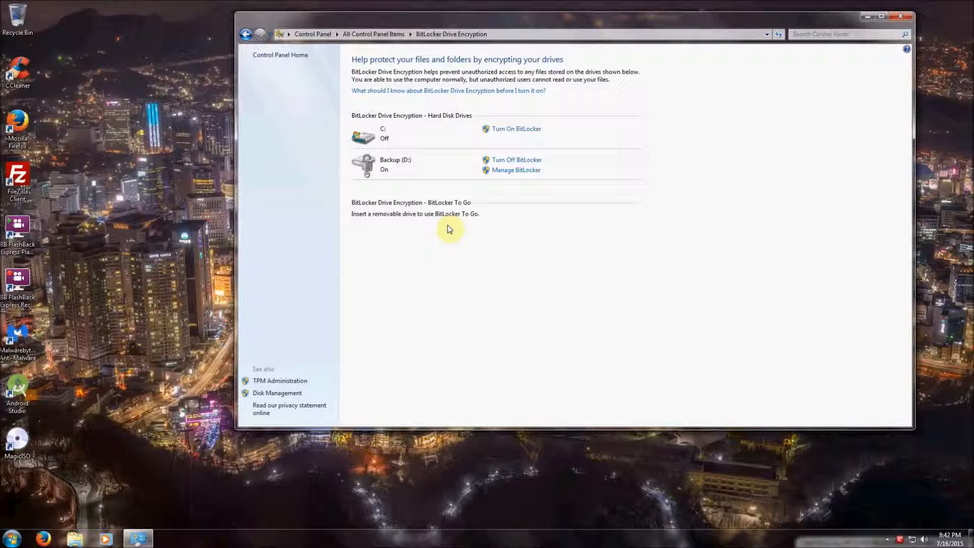
pyautogui.moveTo(440, 242)
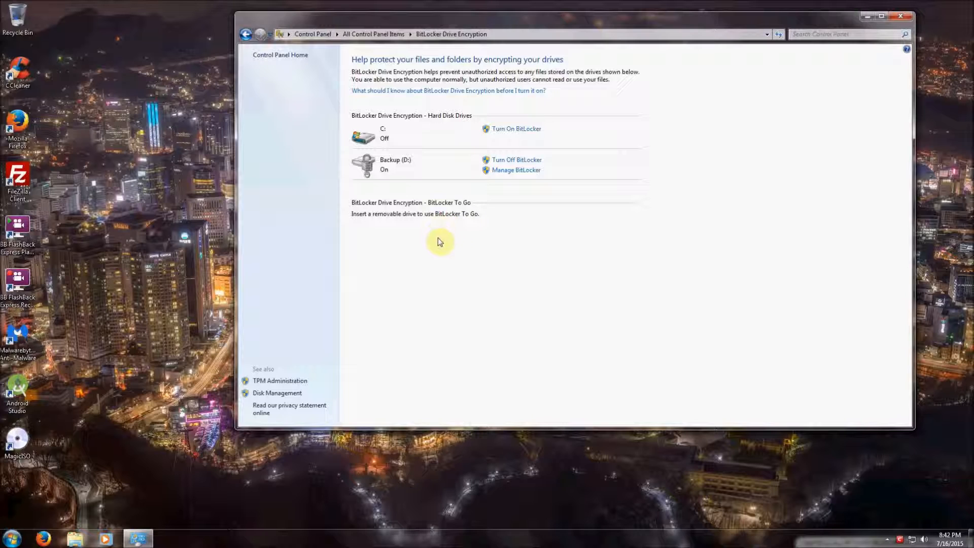
pyautogui.moveTo(127, 314)
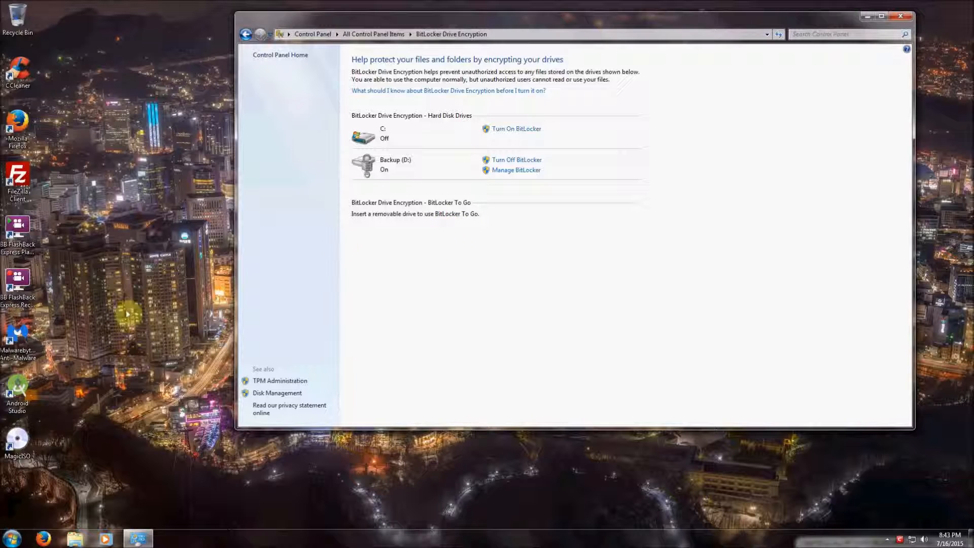
pyautogui.moveTo(348, 356)
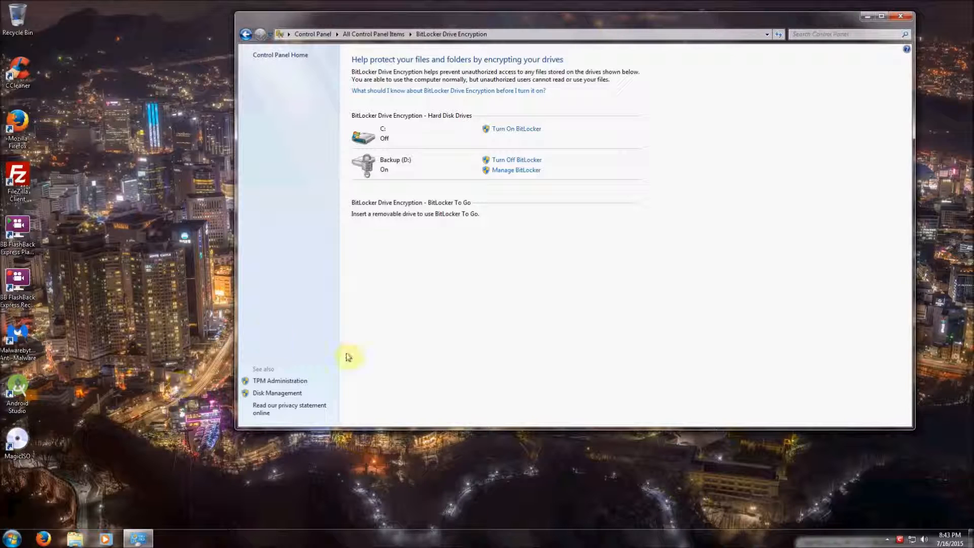
pyautogui.moveTo(567, 318)
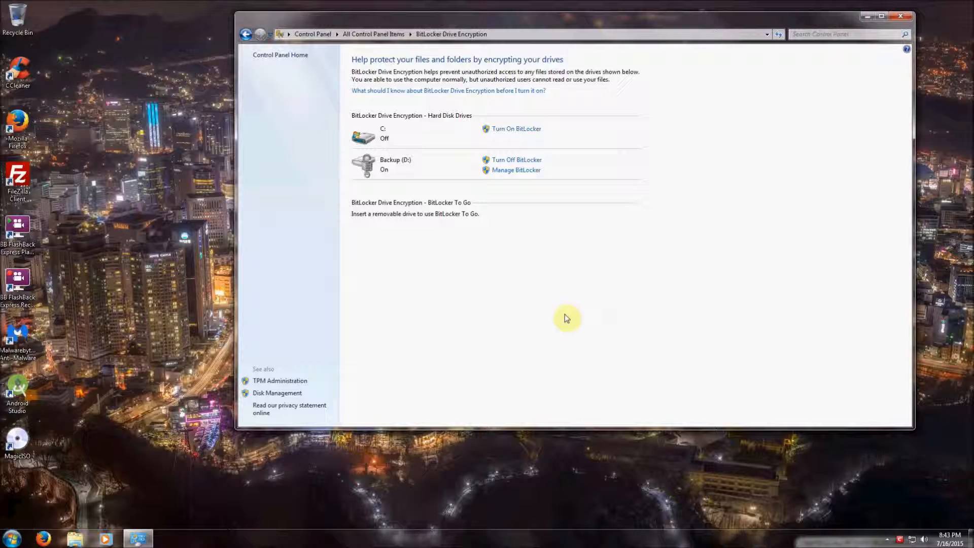